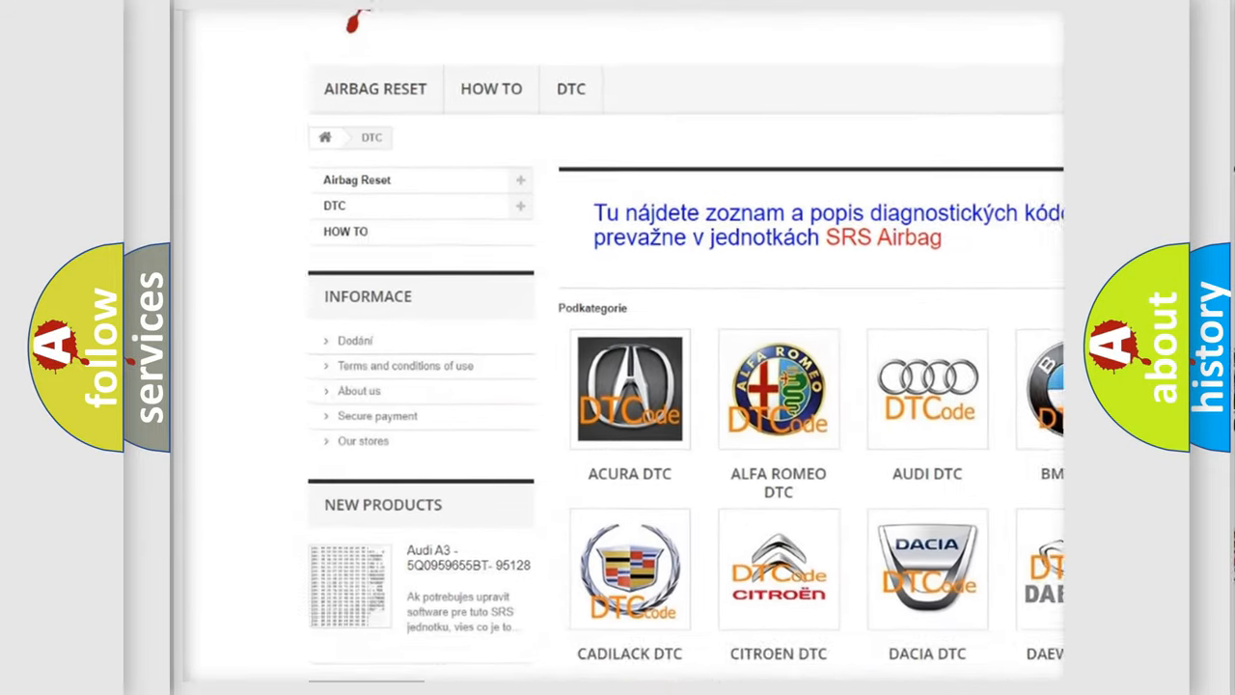
# Step: Scroll through the DTC page's car-make tiles from Acura down to Kia
pyautogui.scroll(-3)
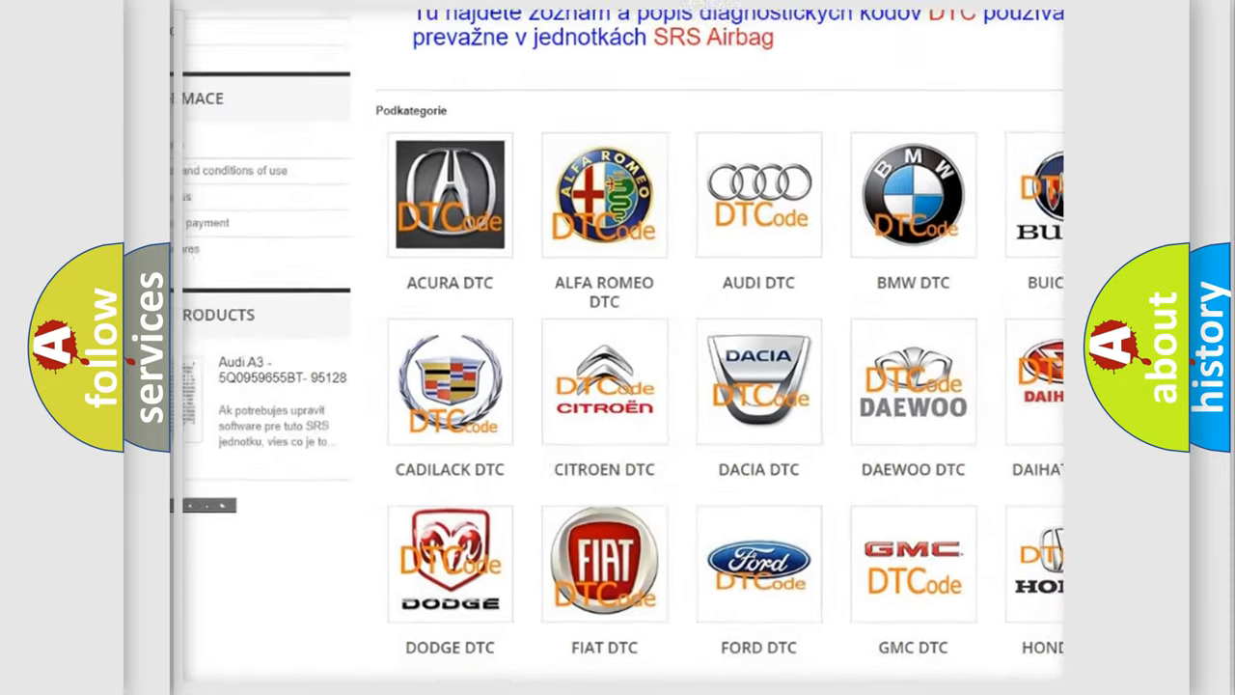
pyautogui.scroll(-3)
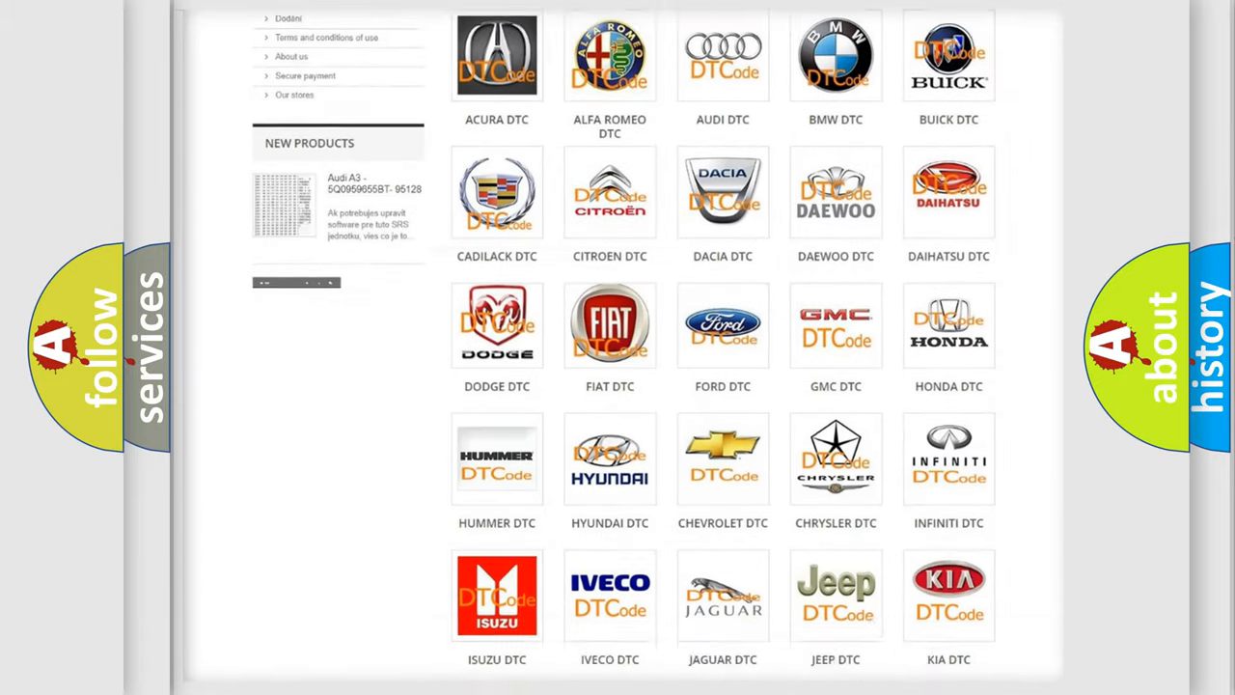
pyautogui.scroll(-3)
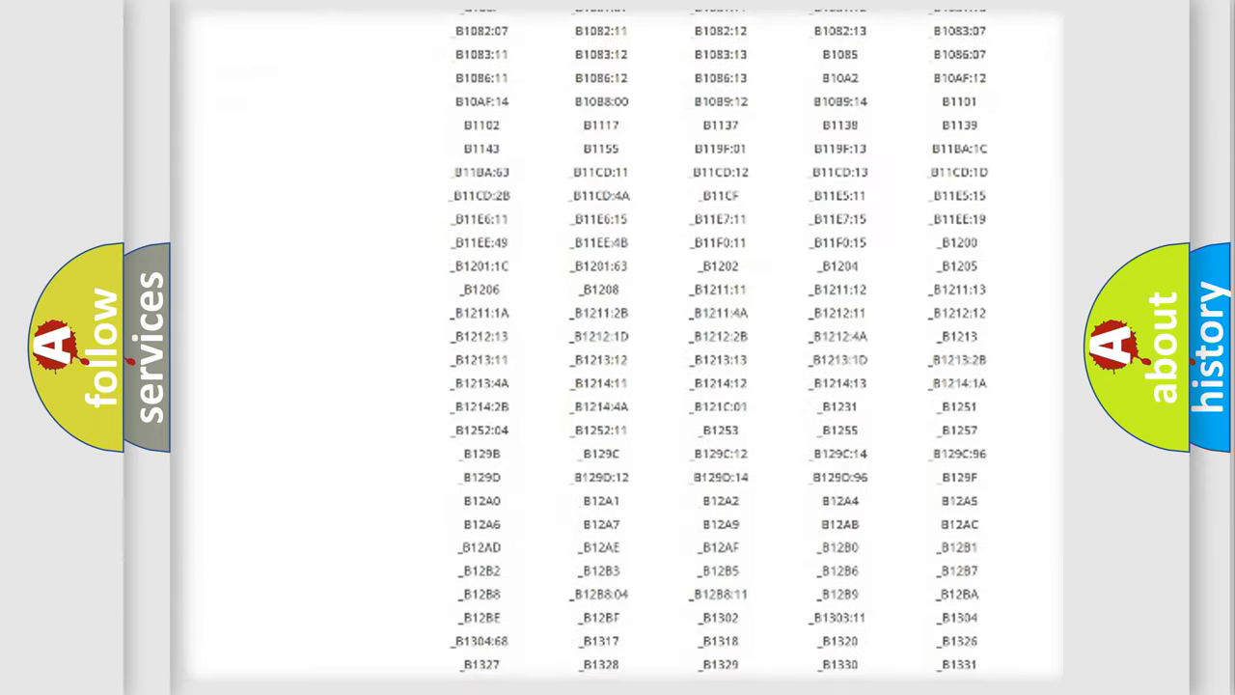
# Step: Scroll into the long table of B-series trouble codes
pyautogui.scroll(-3)
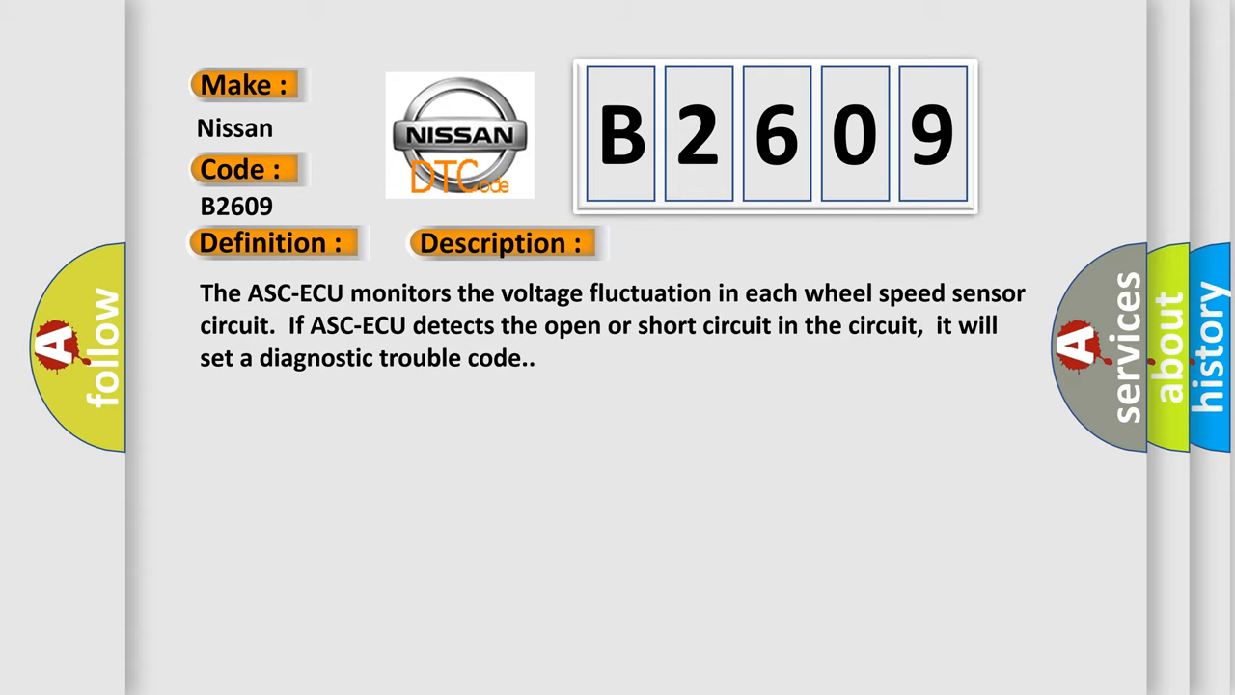
# Step: Advance the slide to reveal B2609's causes: wiring, noise interference, wheel speed sensor, ASC-ECU faults
pyautogui.click(710, 243)
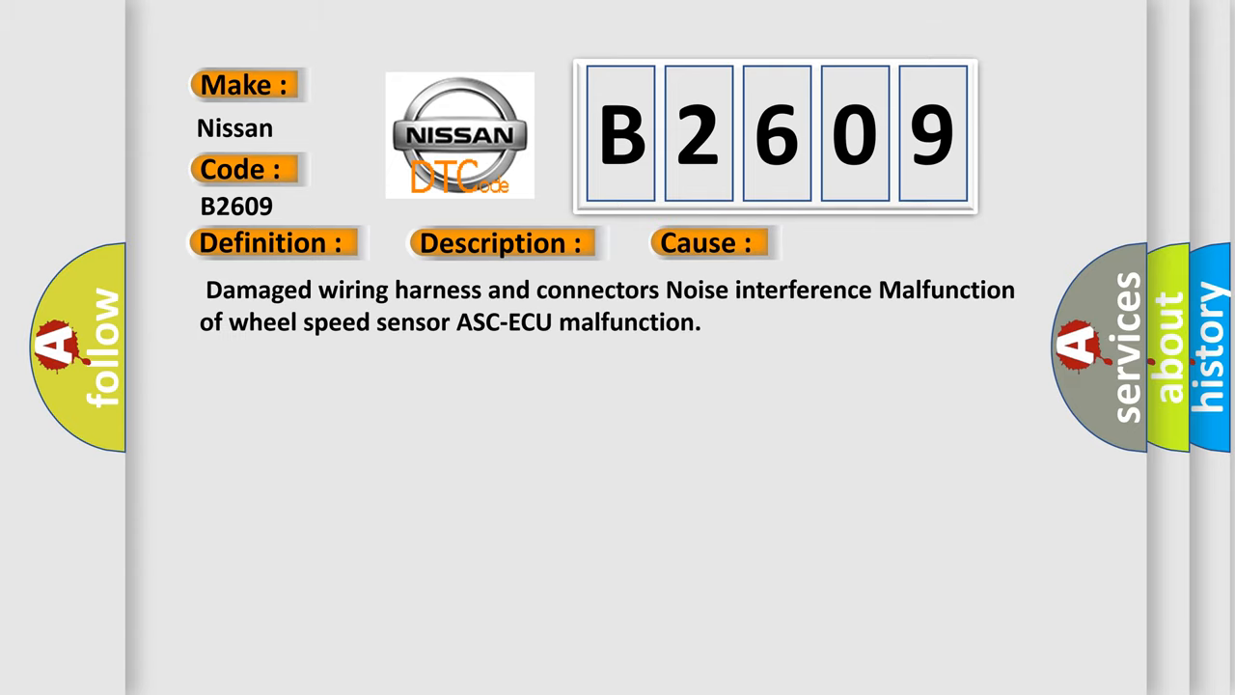